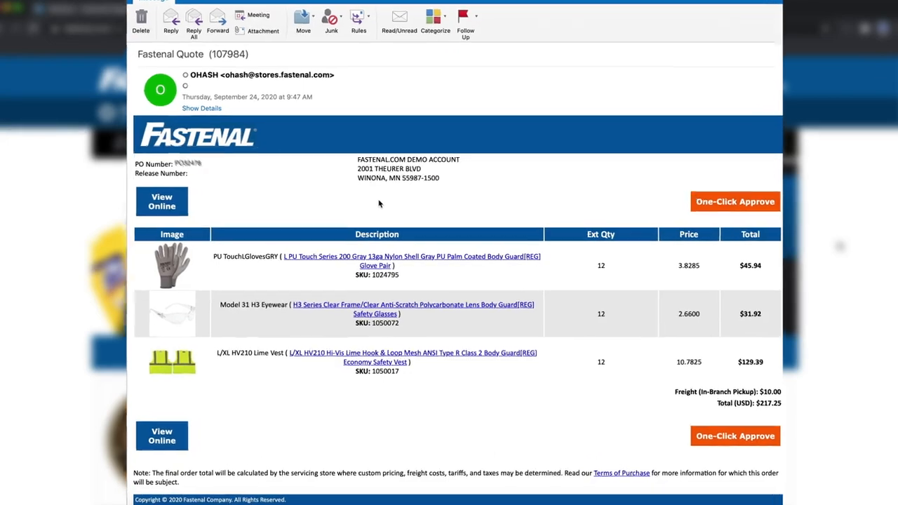
# Step: Read through the emailed quote 107984 and view it online as an eQuote Detail page
pyautogui.scroll(-3)
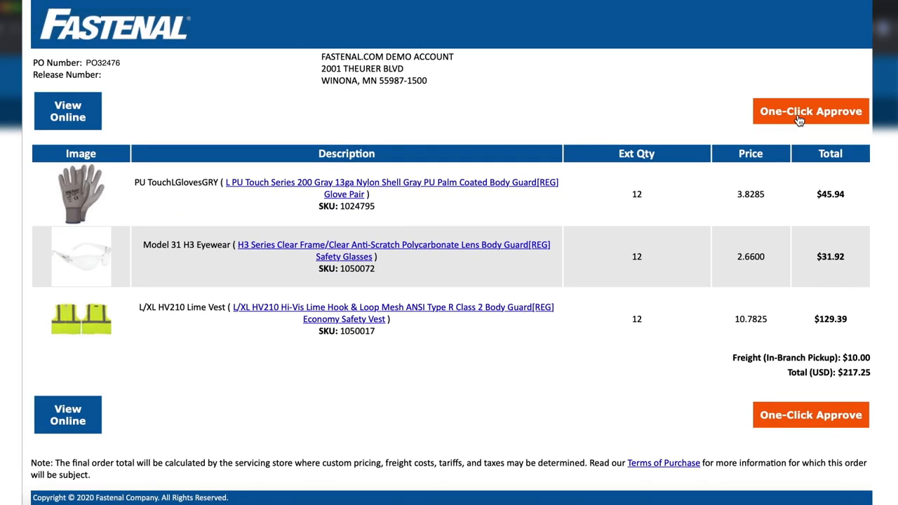
pyautogui.moveTo(745, 143)
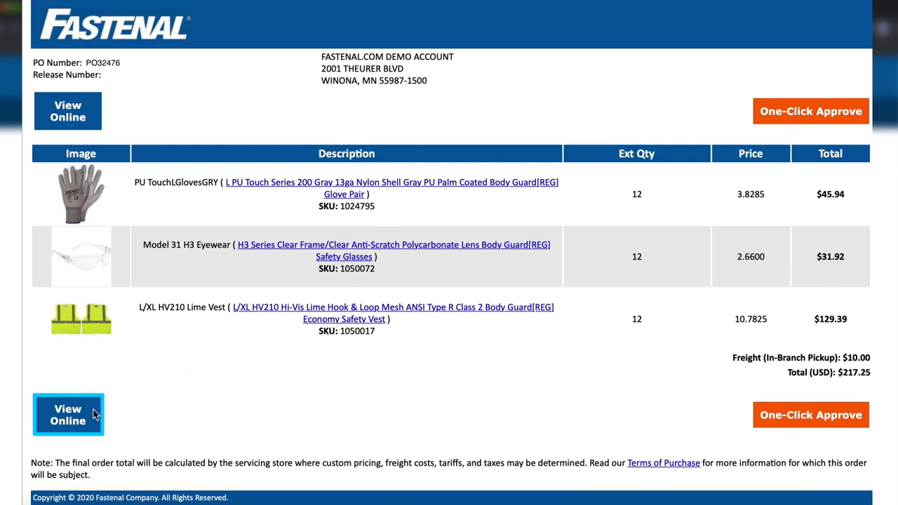
pyautogui.click(67, 414)
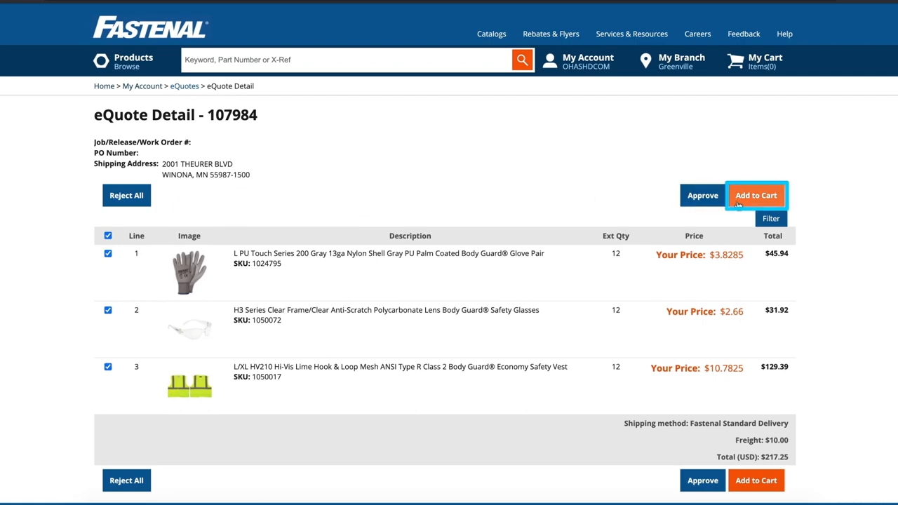
# Step: Add all three items of quote 107984 to the shopping cart
pyautogui.click(755, 195)
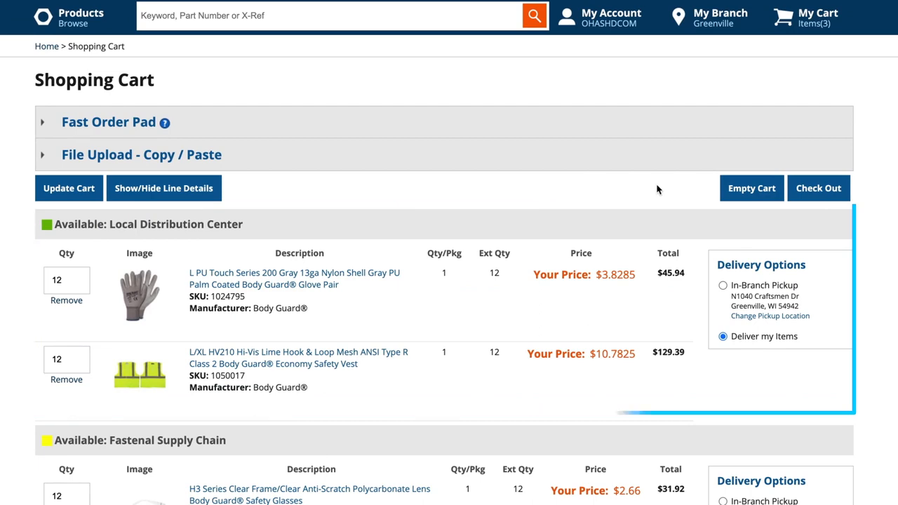
# Step: Check out the three-item $207.25 cart, reaching step one with PO32476 prefilled
pyautogui.click(818, 188)
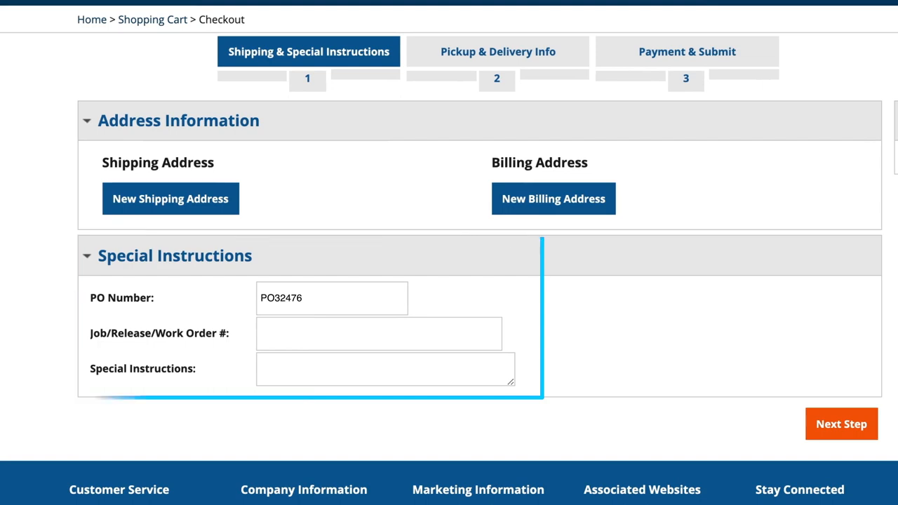
pyautogui.scroll(3)
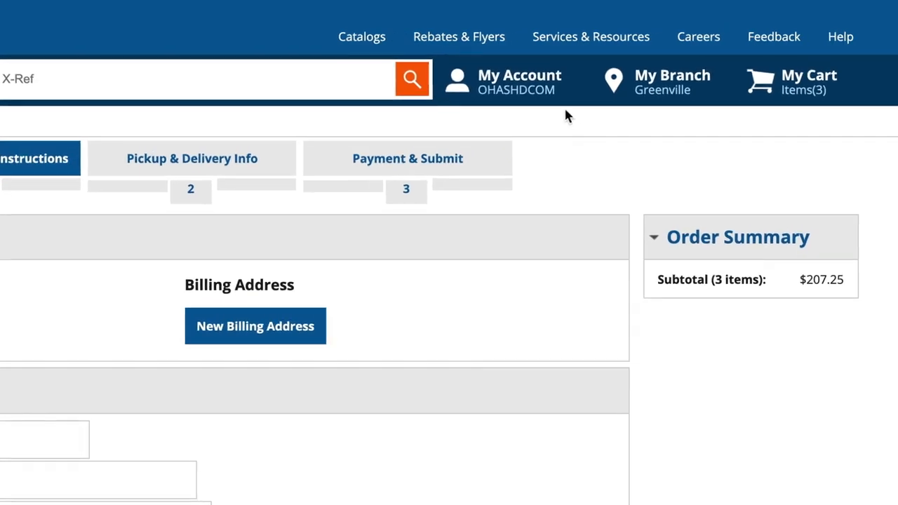
# Step: From My Account eQuotes, view quote 108578's details and return to the eQuotes list
pyautogui.click(520, 80)
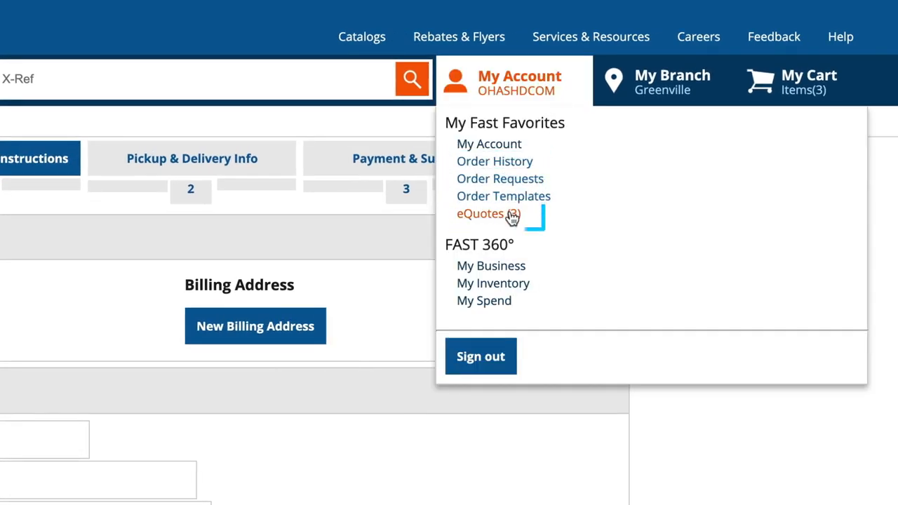
pyautogui.click(480, 213)
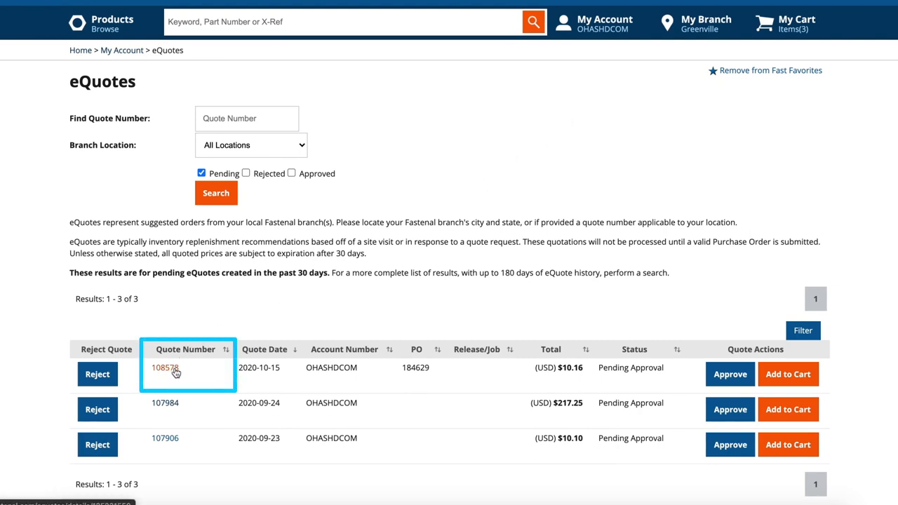
pyautogui.click(166, 367)
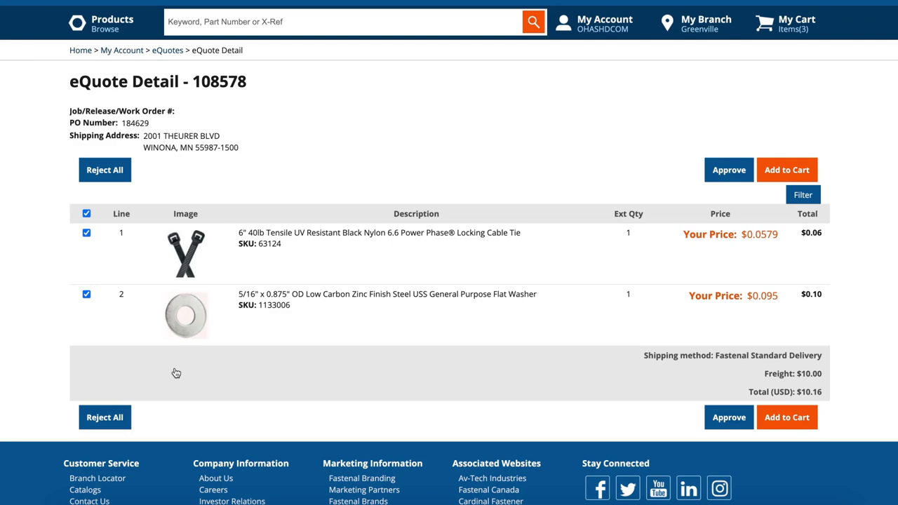
pyautogui.click(167, 51)
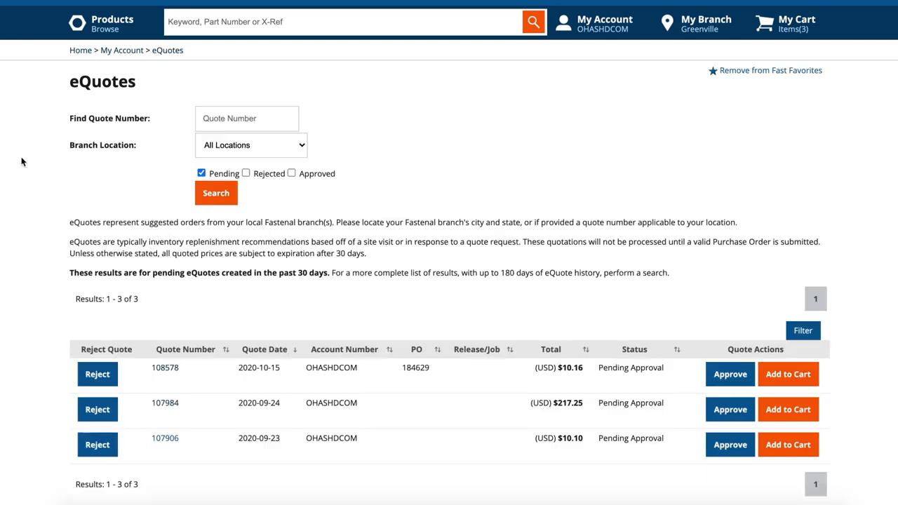
pyautogui.moveTo(211, 129)
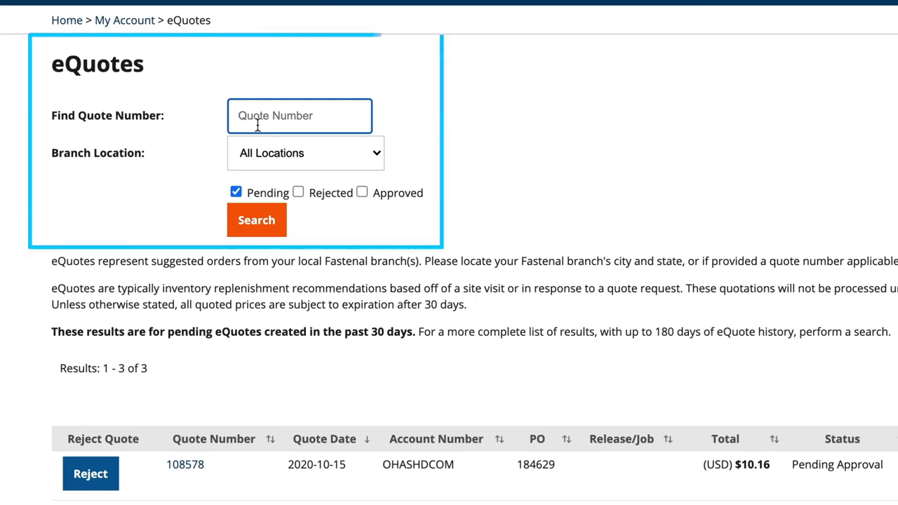
# Step: Enter quote number 108588 and filter to Approved quotes only, leaving Pending unchecked
pyautogui.write('108588')
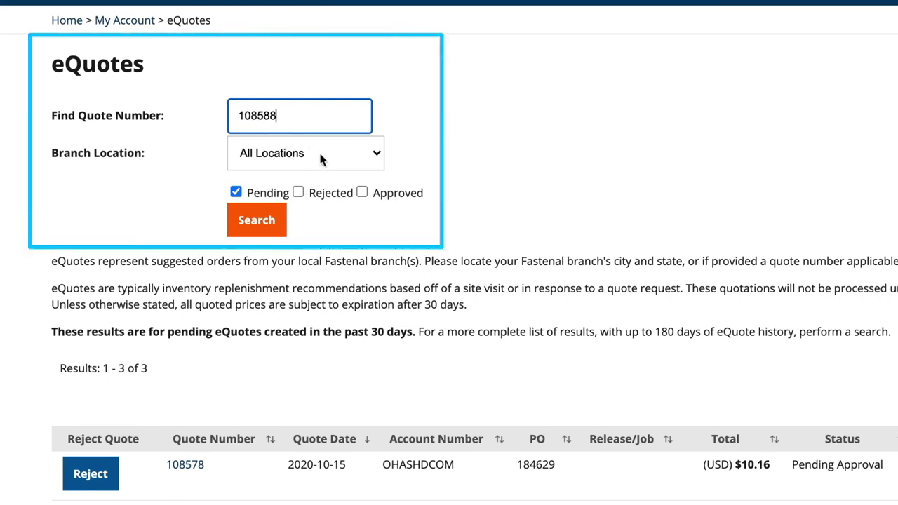
pyautogui.click(362, 193)
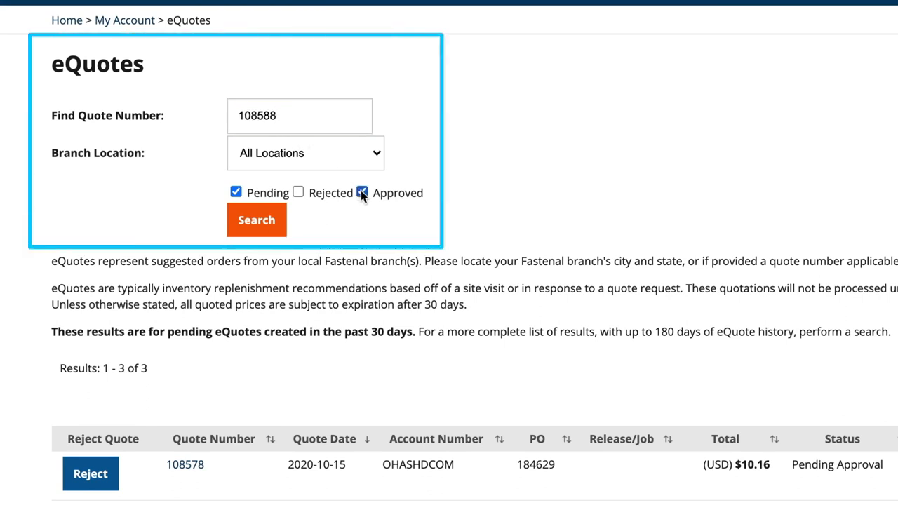
pyautogui.click(362, 191)
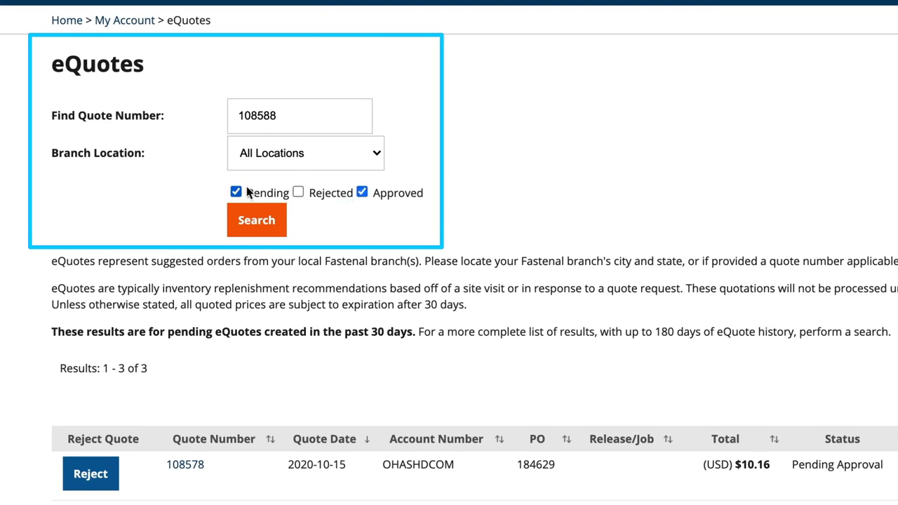
pyautogui.click(236, 191)
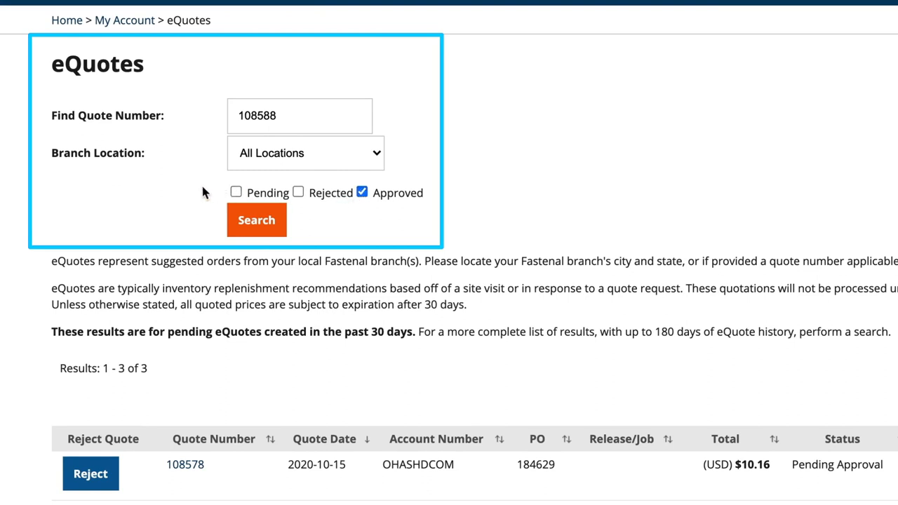